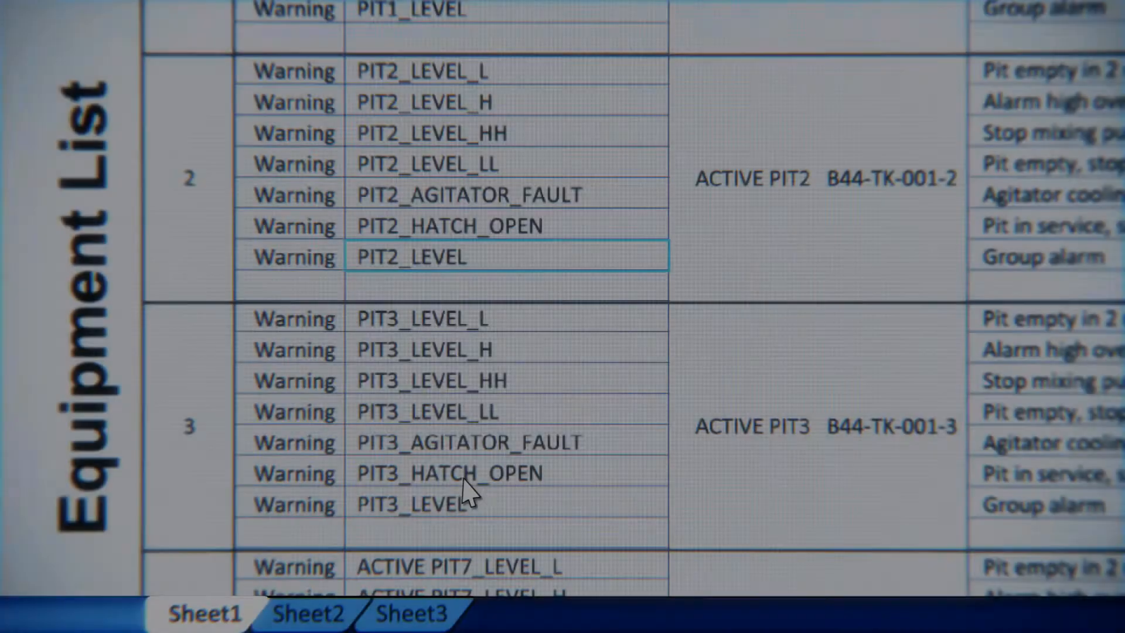
Switch to Sheet2 to add Tank_14 below Tank_13 in the equipment list
{"action": "left_click", "coordinate": [307, 613]}
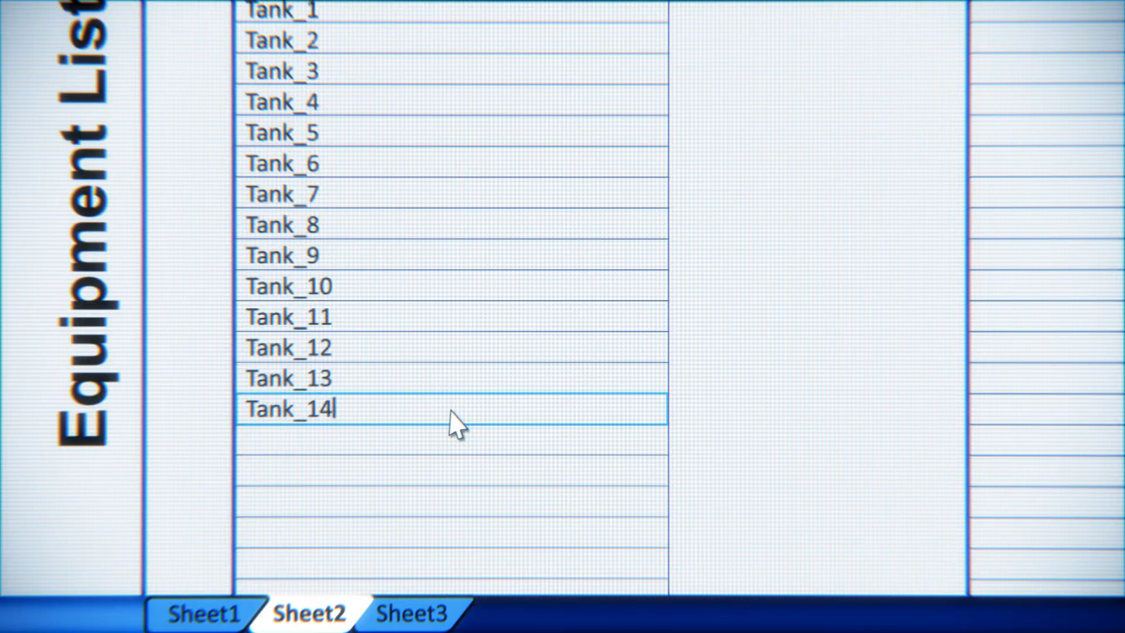